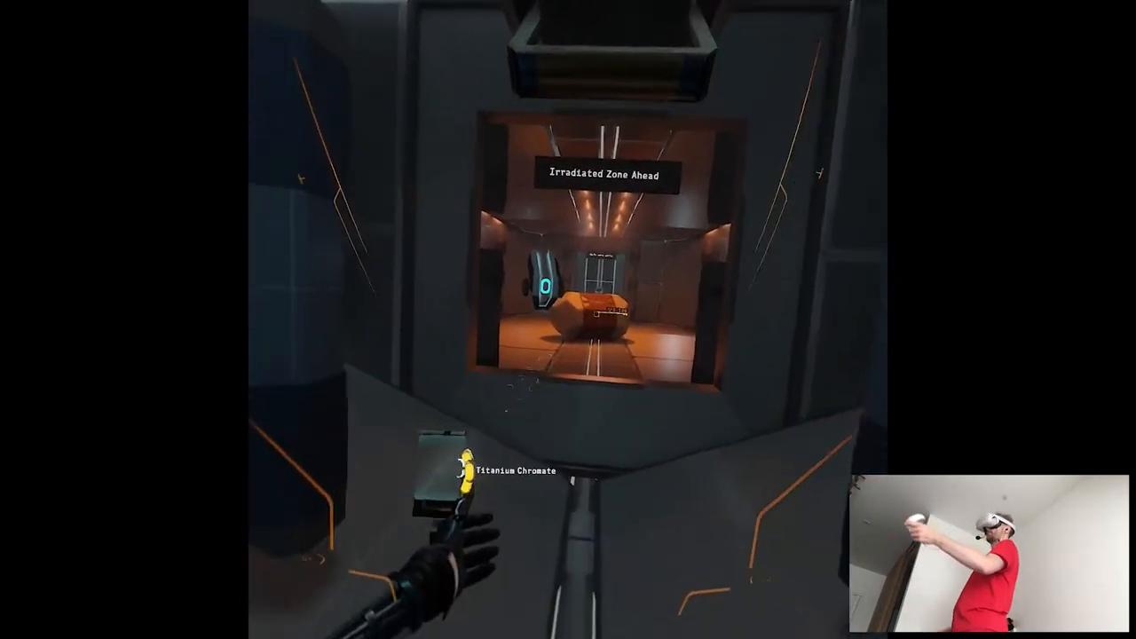
{"action": "mouse_move", "coordinate": [568, 319]}
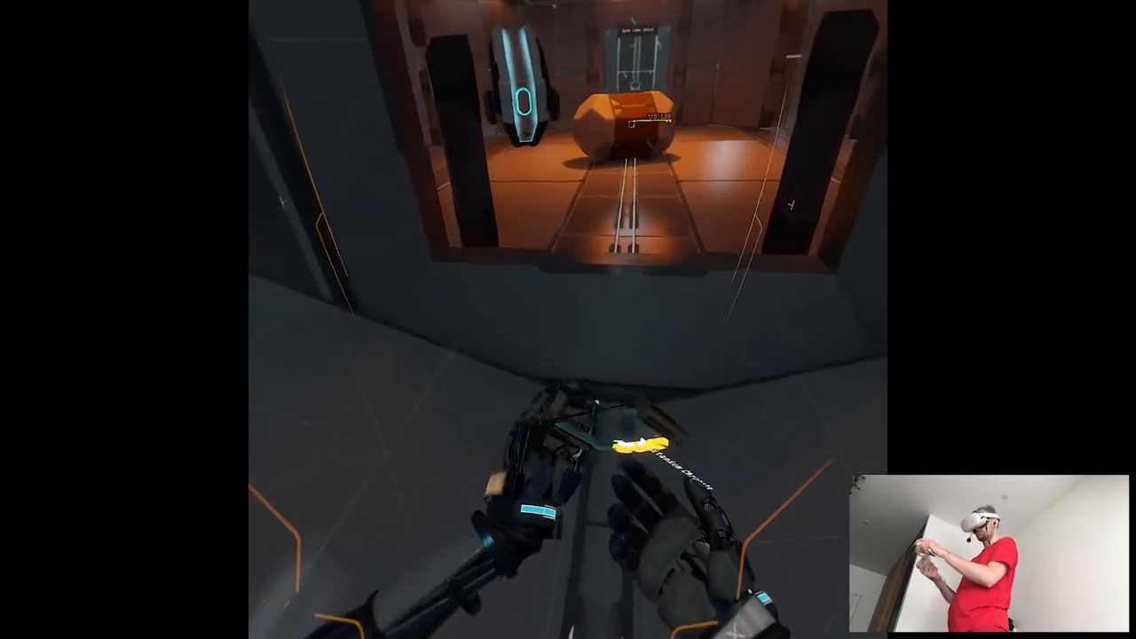
{"action": "mouse_move", "coordinate": [568, 319]}
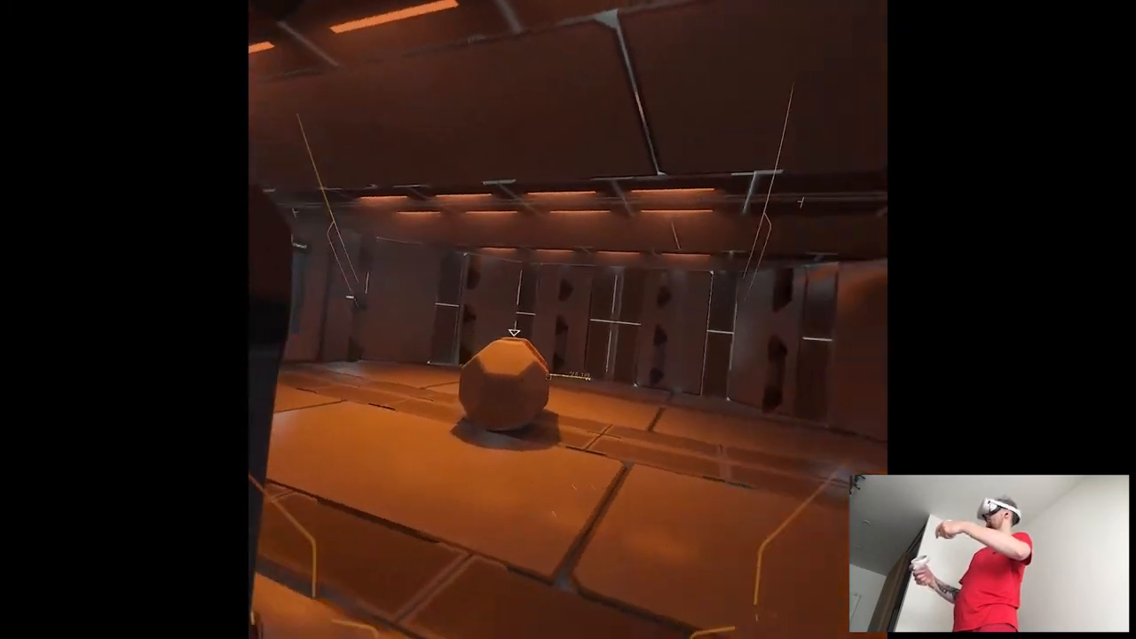
{"action": "mouse_move", "coordinate": [567, 320]}
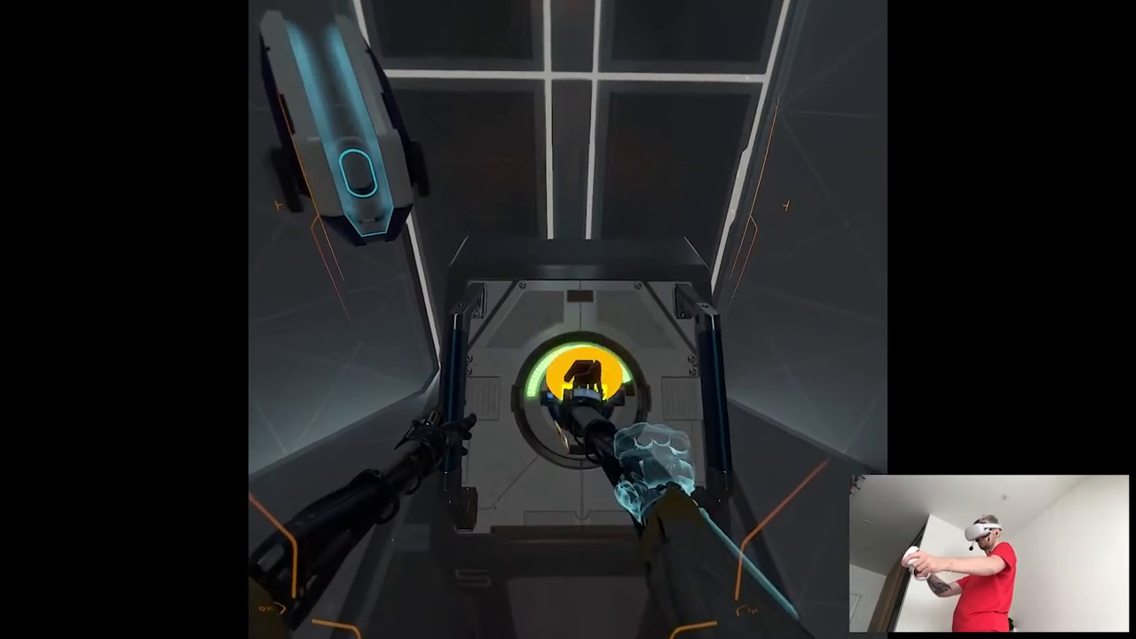
{"action": "mouse_move", "coordinate": [568, 320]}
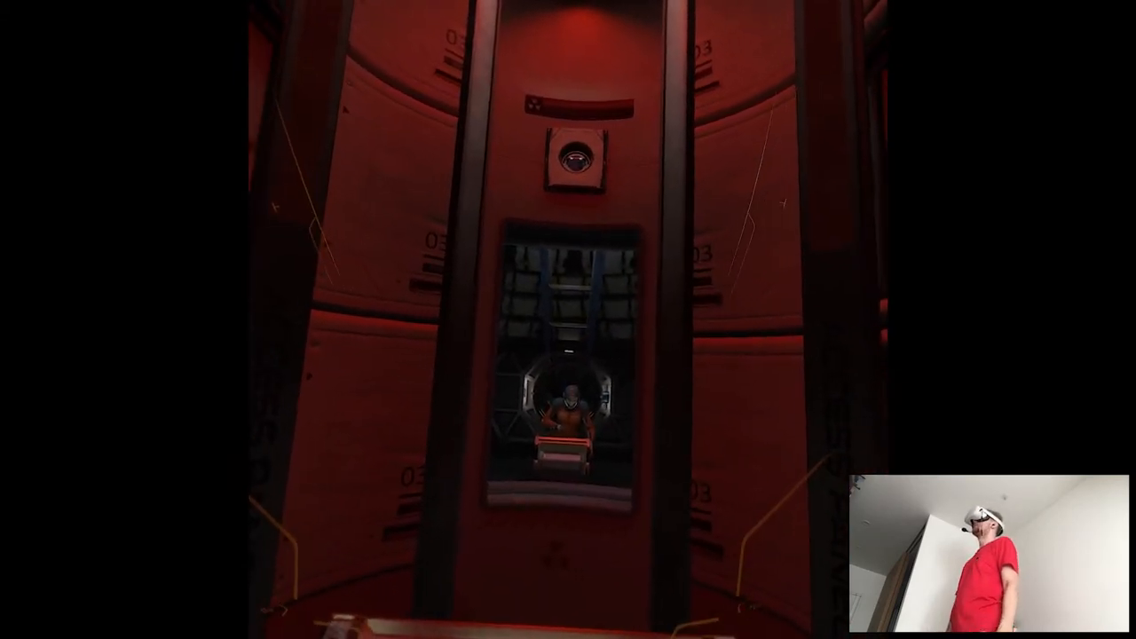
{"action": "mouse_move", "coordinate": [568, 319]}
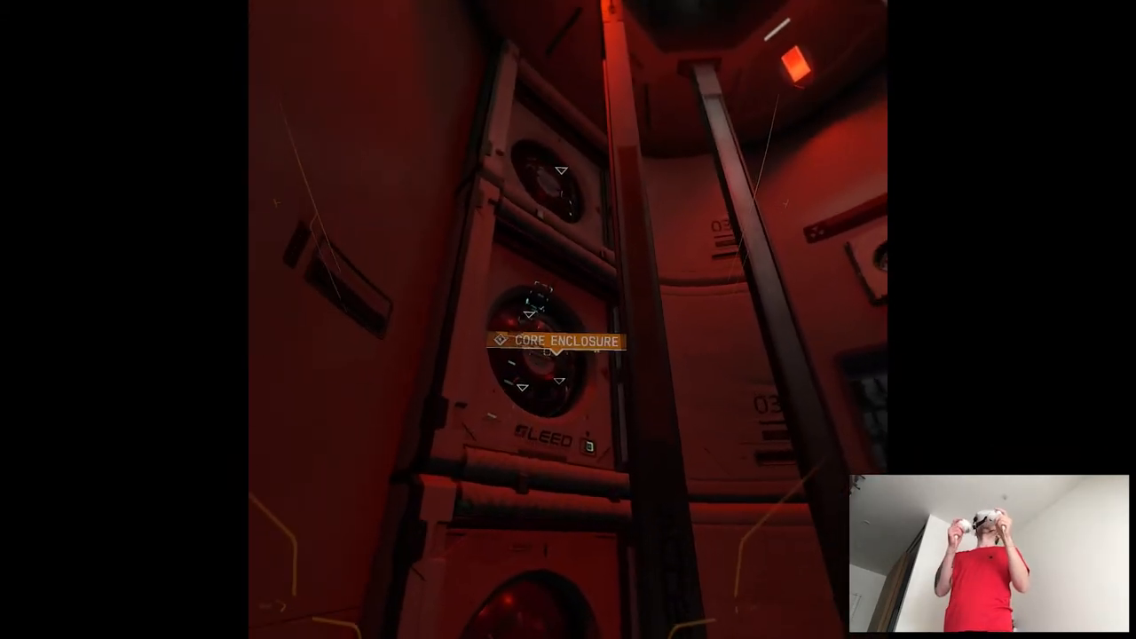